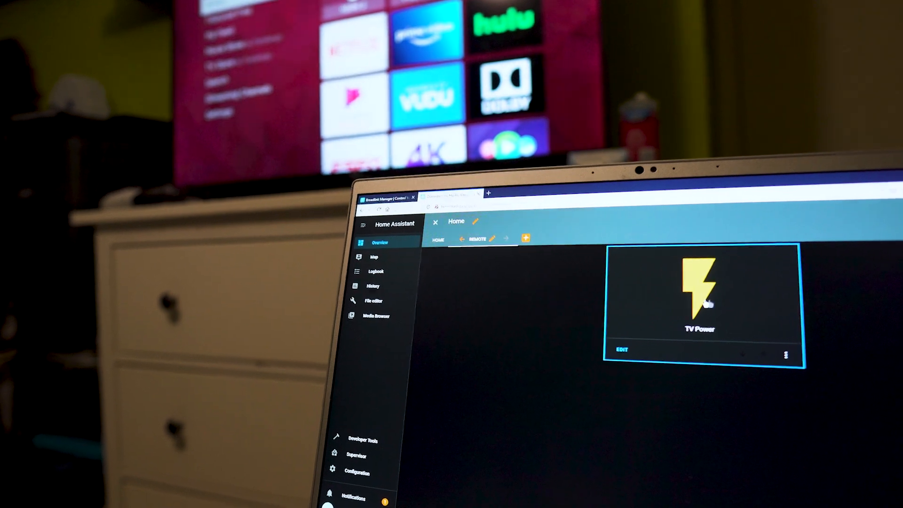
Turn the TV off using the TV Power button card on the REMOTE dashboard
click(697, 288)
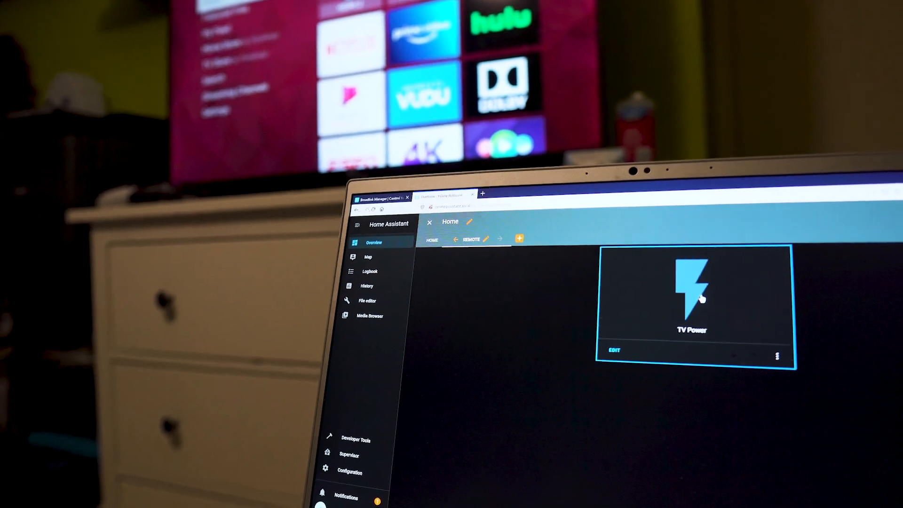